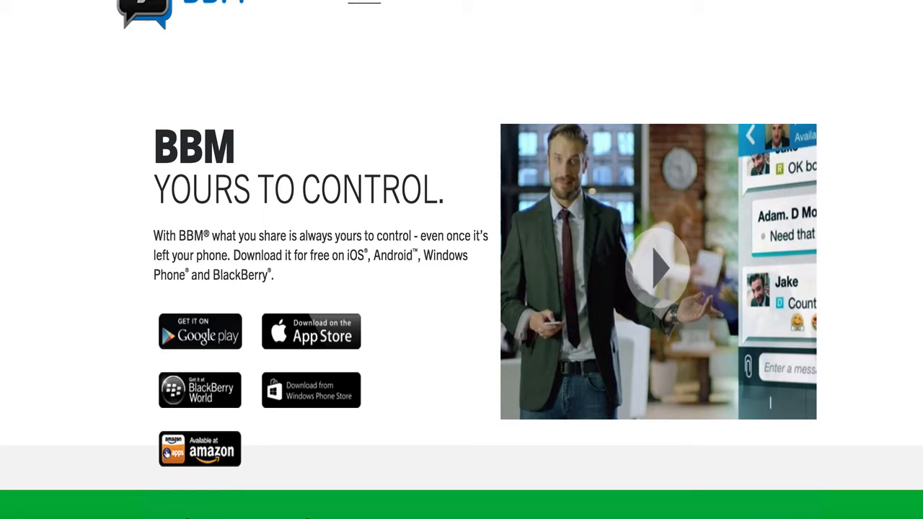
mouse_move(294, 168)
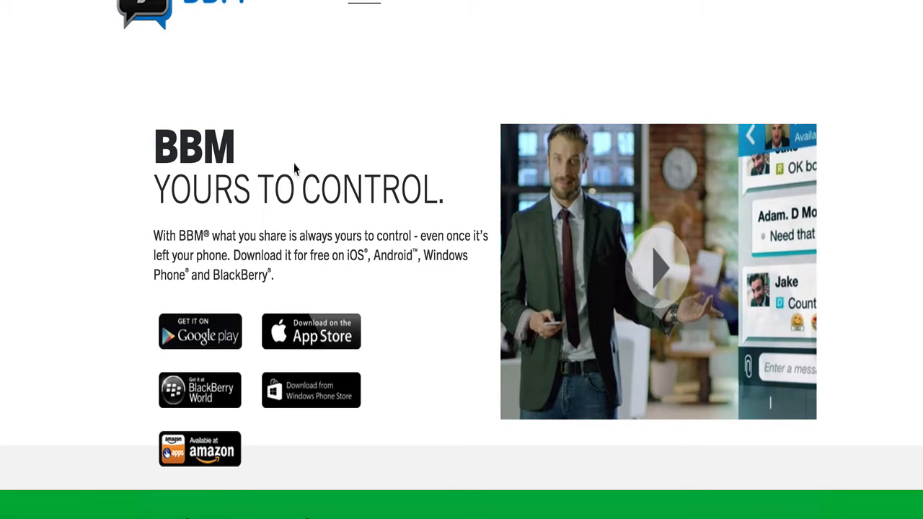
mouse_move(98, 123)
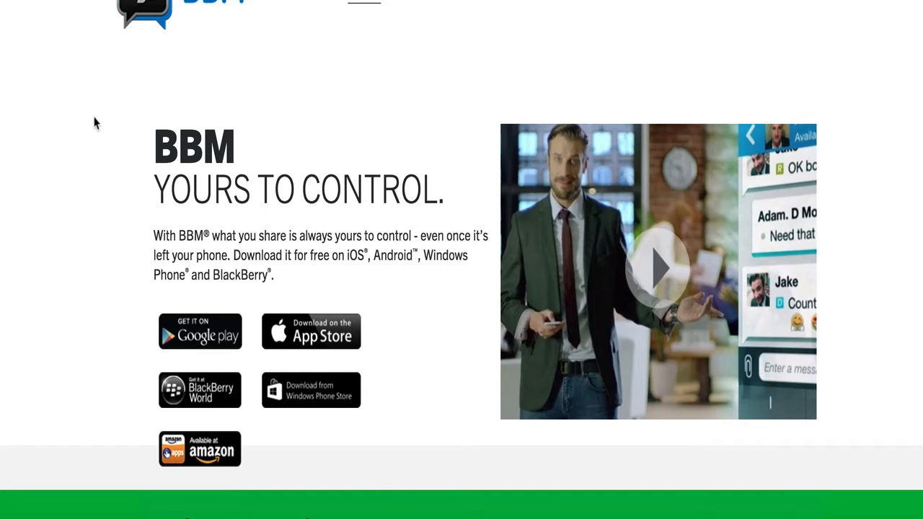
- Drag the American Contractor BBM PIN note aside to uncover the BBM homepage
scroll("down", 3)
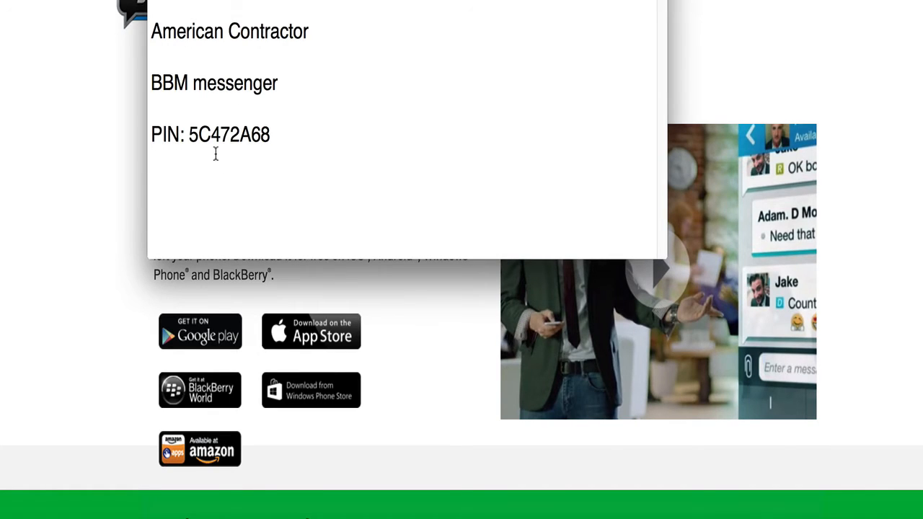
mouse_move(243, 154)
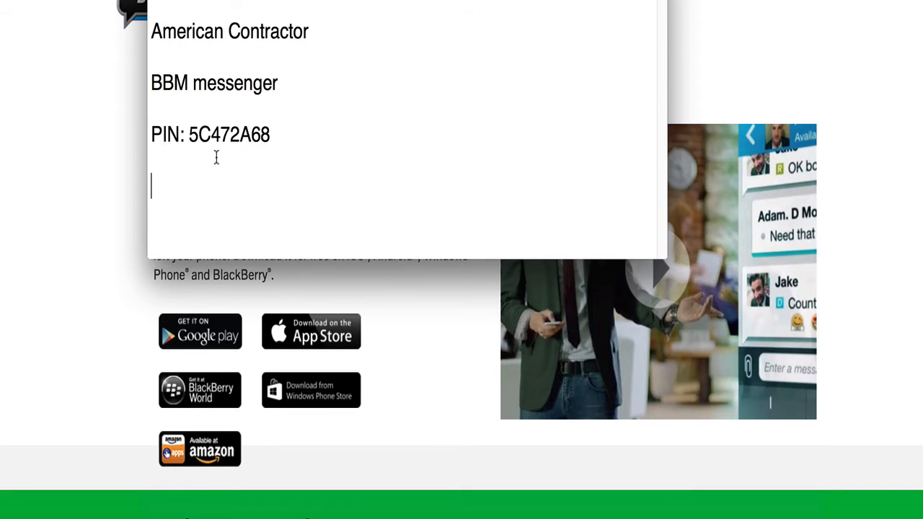
mouse_move(236, 172)
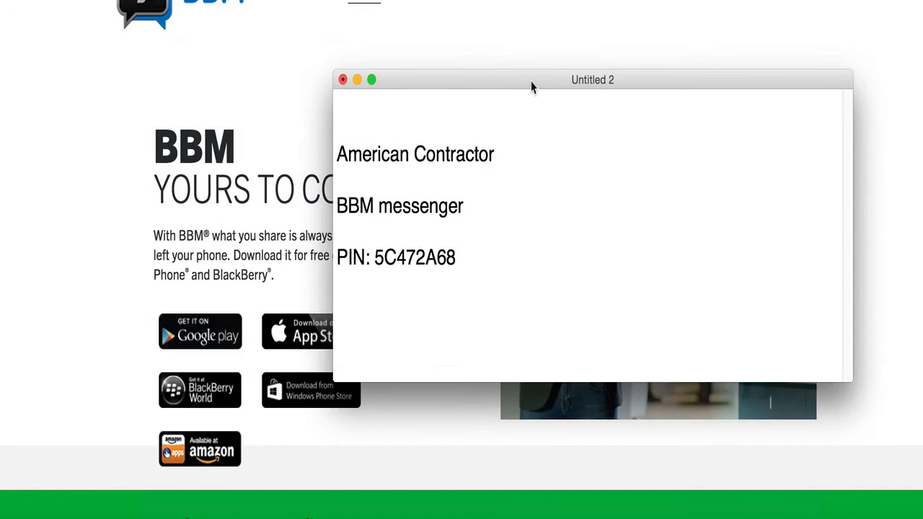
left_click_drag(592, 80, 540, 12)
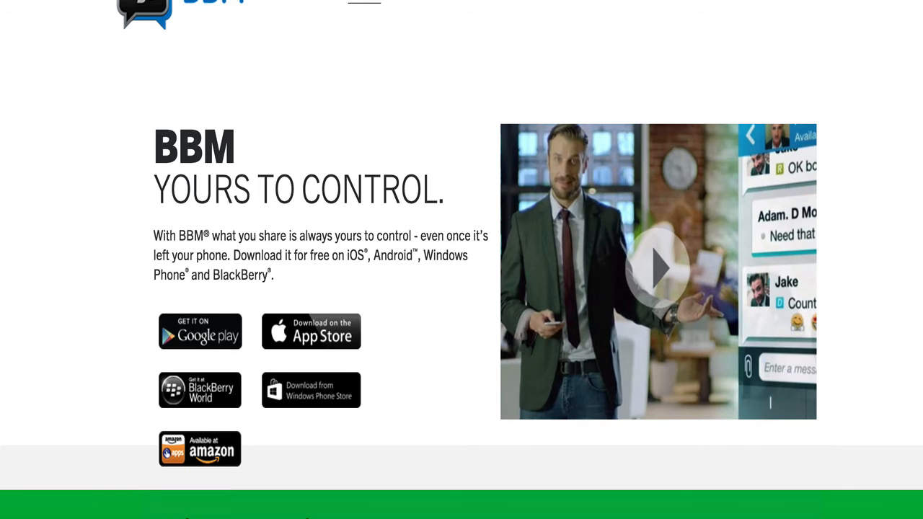
- Scroll the BBM homepage down past the feature sections to Real Conversations Live on BBM Channels
scroll("down", 3)
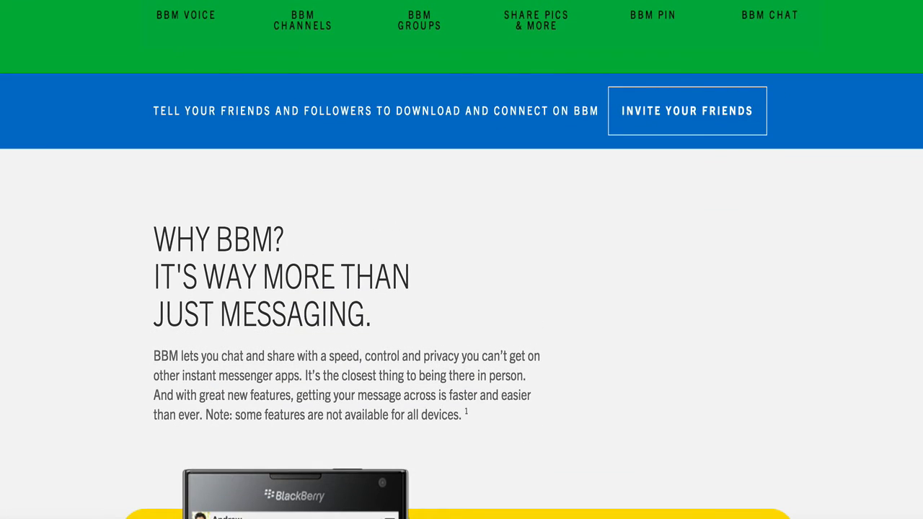
scroll("down", 3)
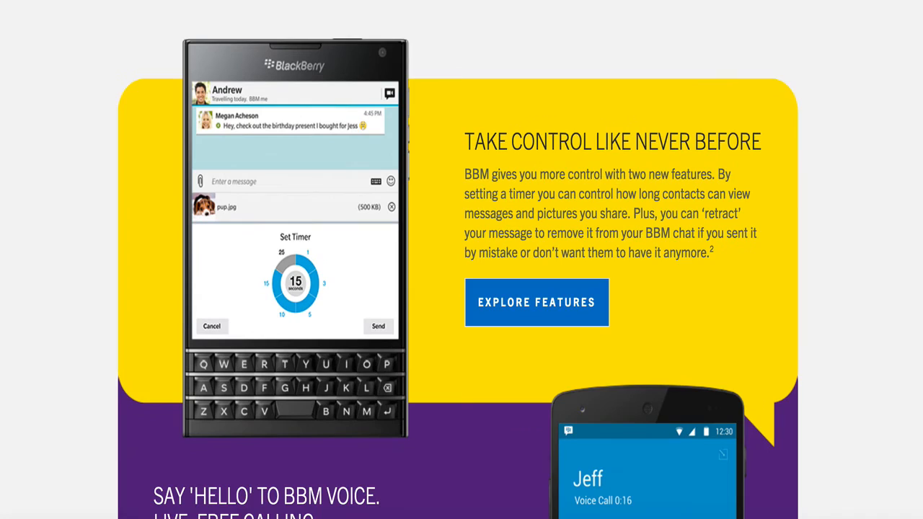
scroll("down", 3)
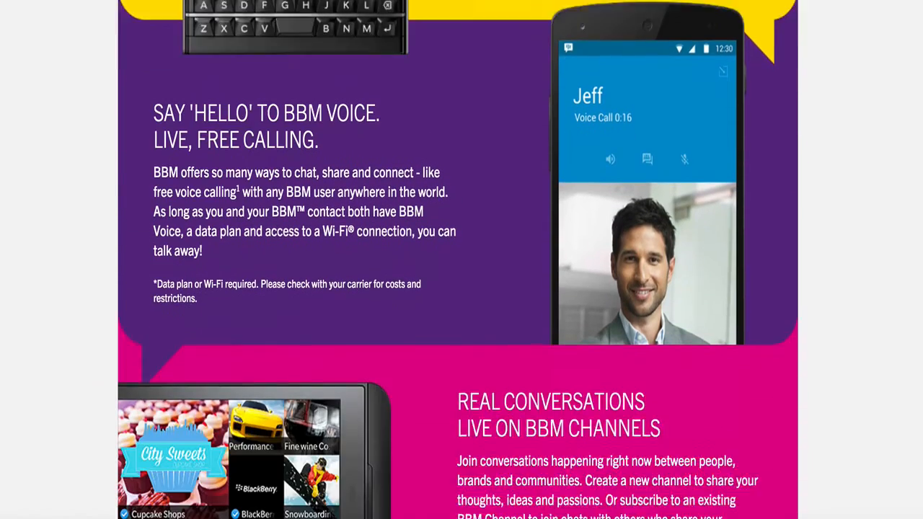
scroll("down", 3)
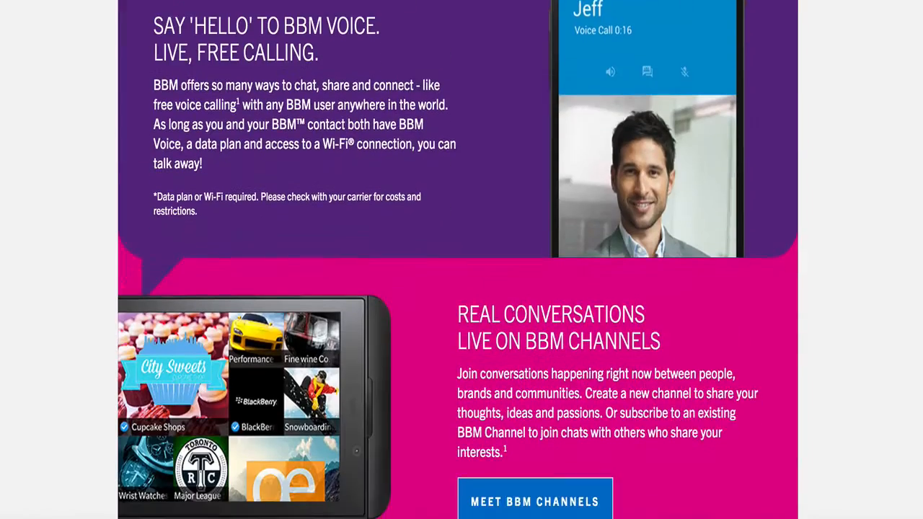
scroll("down", 3)
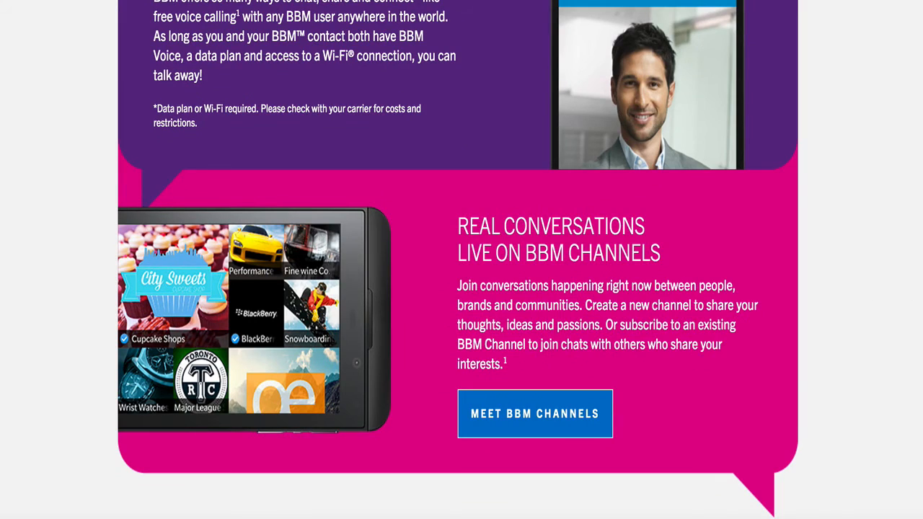
scroll("down", 3)
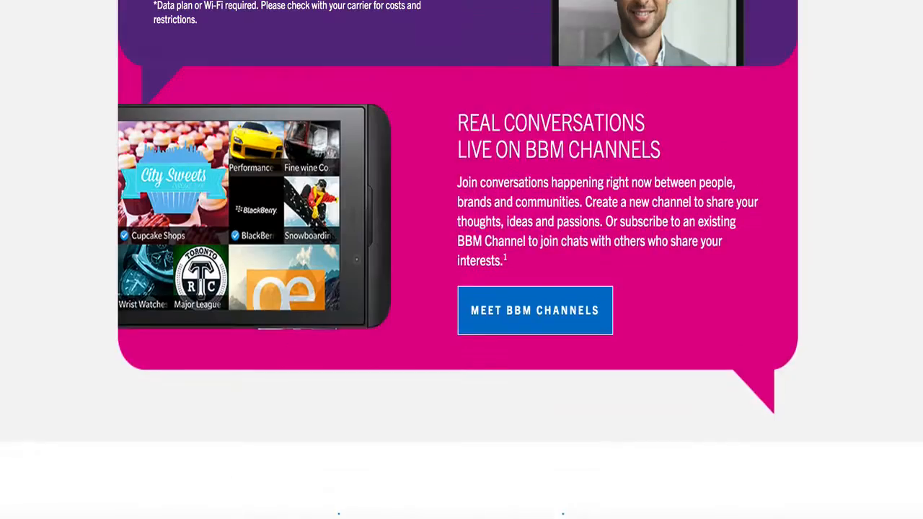
scroll("down", 3)
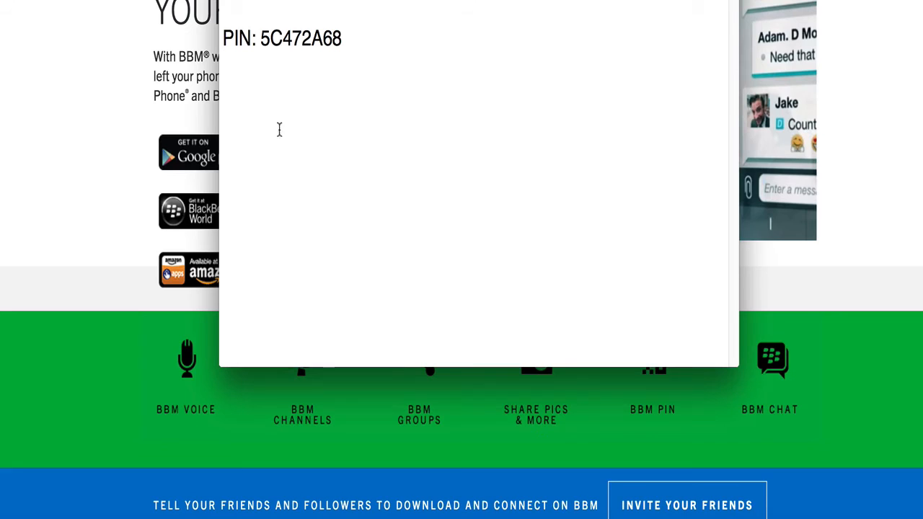
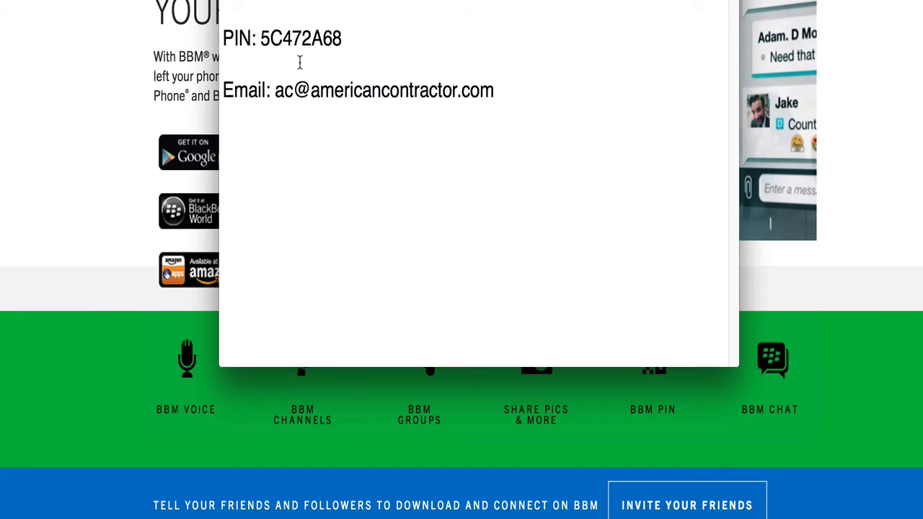
mouse_move(296, 57)
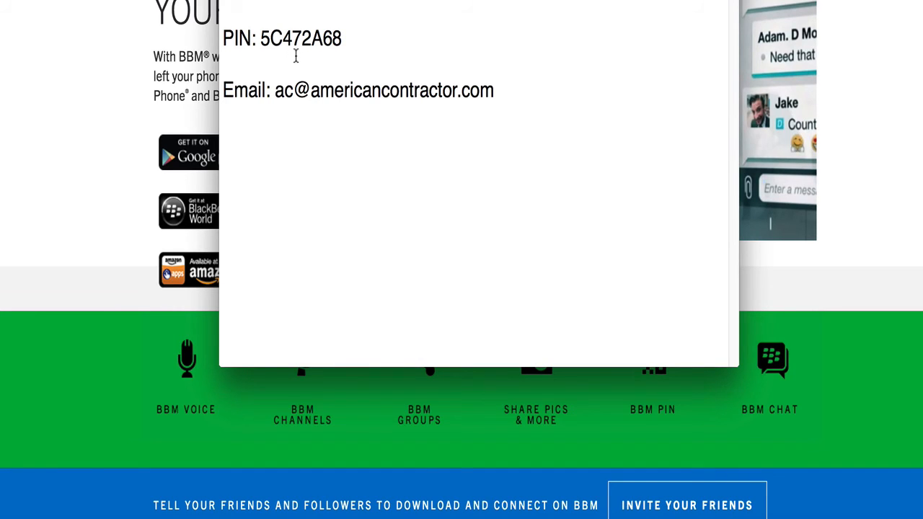
mouse_move(285, 109)
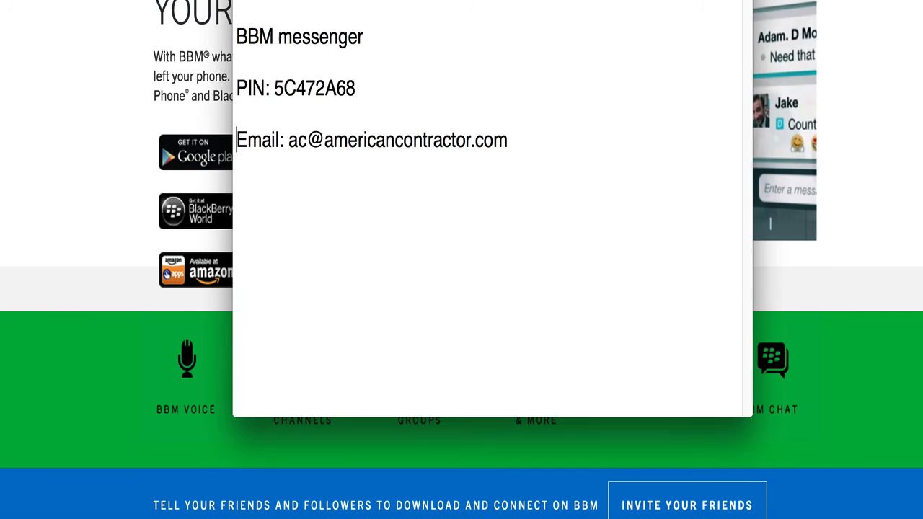
mouse_move(516, 145)
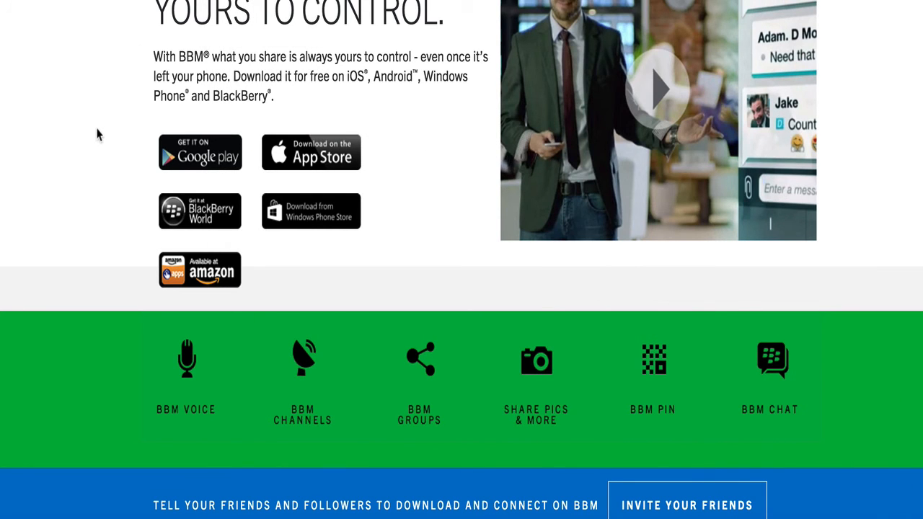
- Scroll back up to the BBM headline and download badges
scroll("up", 3)
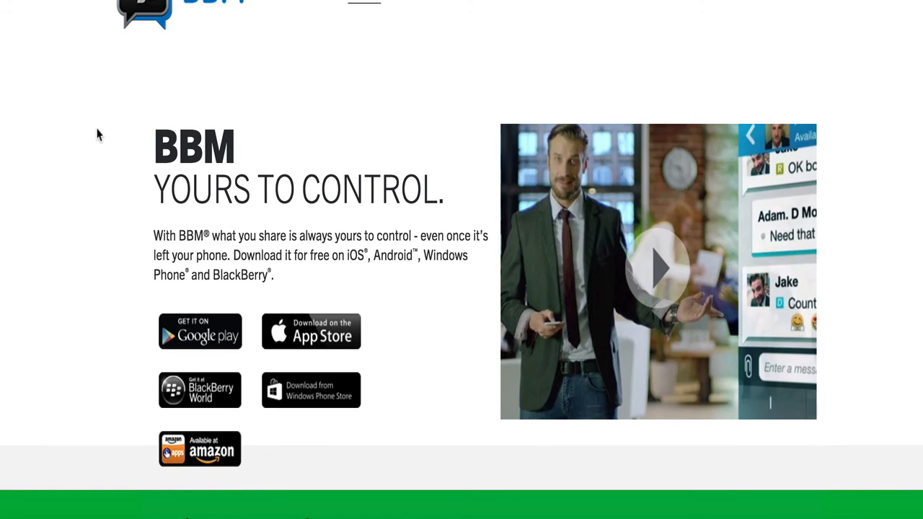
mouse_move(600, 315)
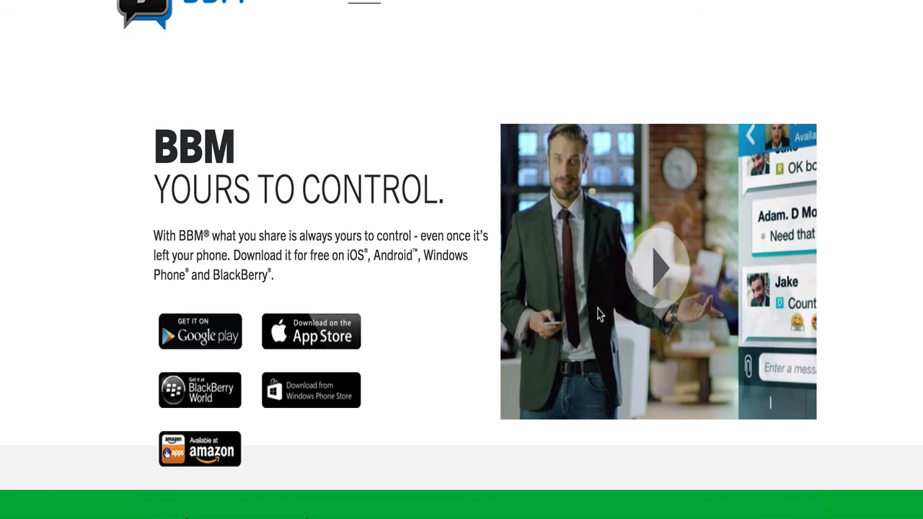